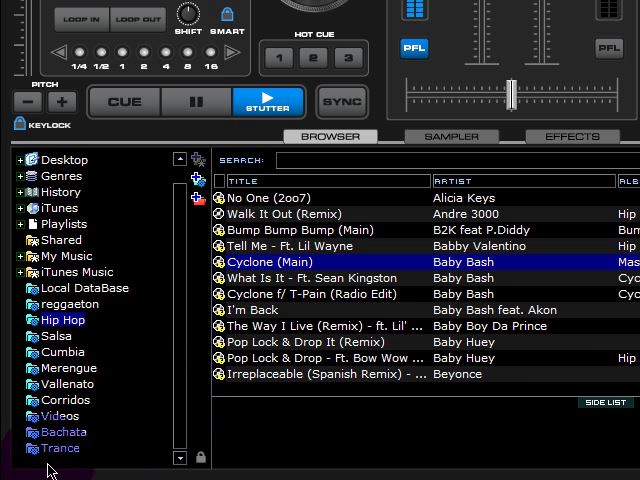
Step: Open the Trance filter folder's context menu and list its tracks
right_click(65, 448)
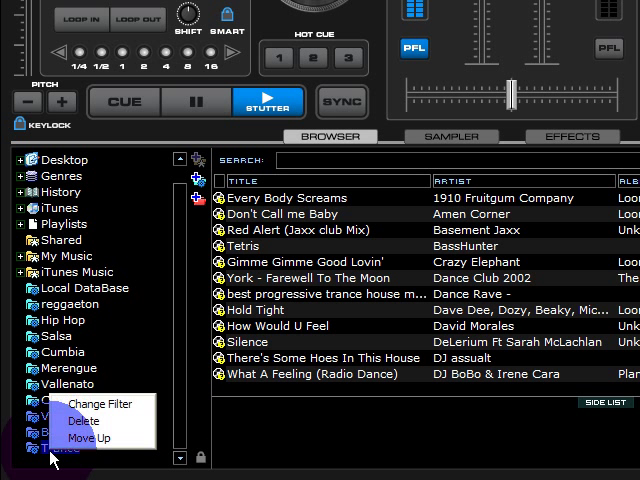
left_click(68, 447)
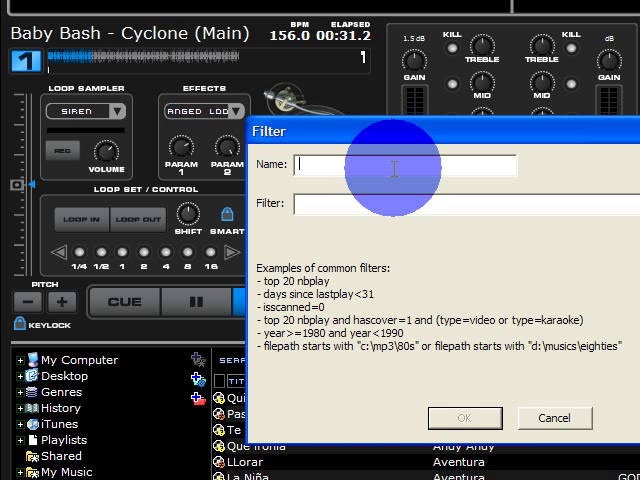
Step: Name the new filter folder 'Trance' with filter genre=trance
type("tran")
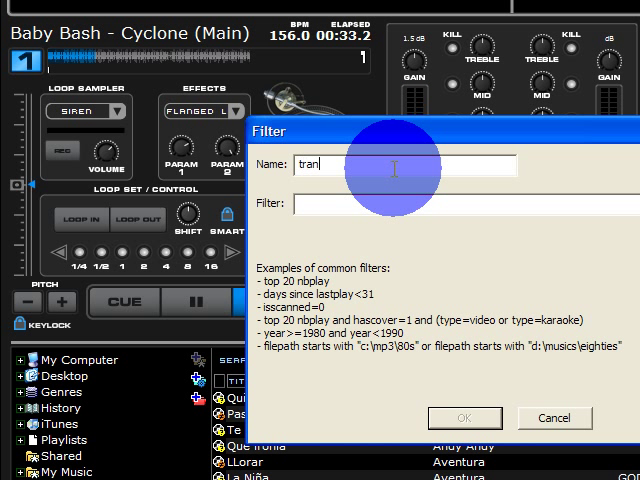
type("ce")
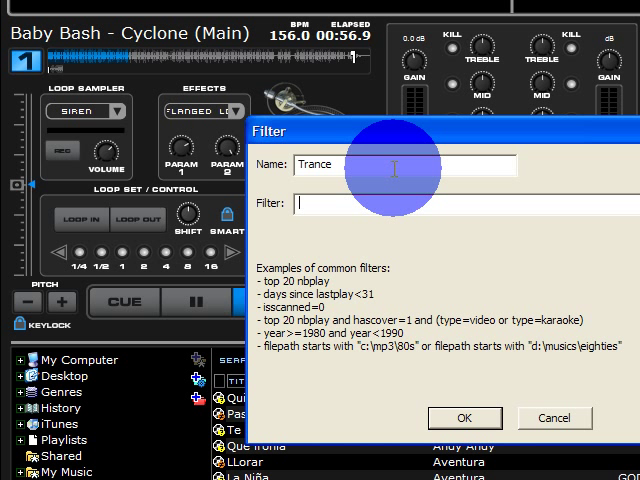
type("genre")
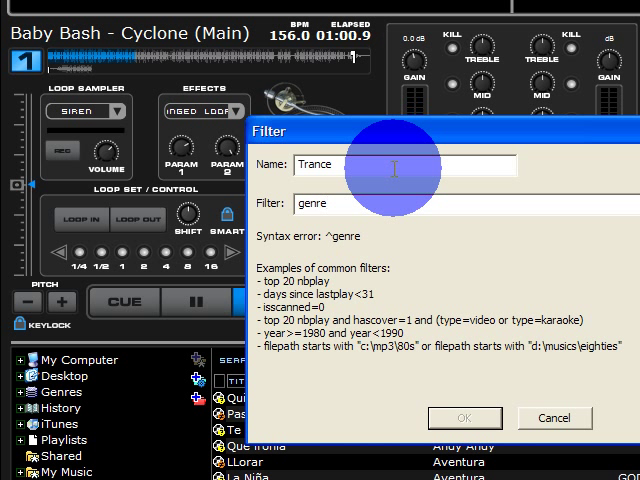
type("=")
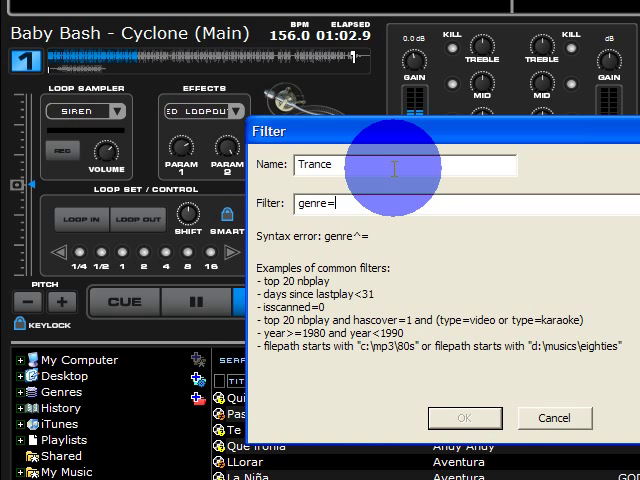
type("trance")
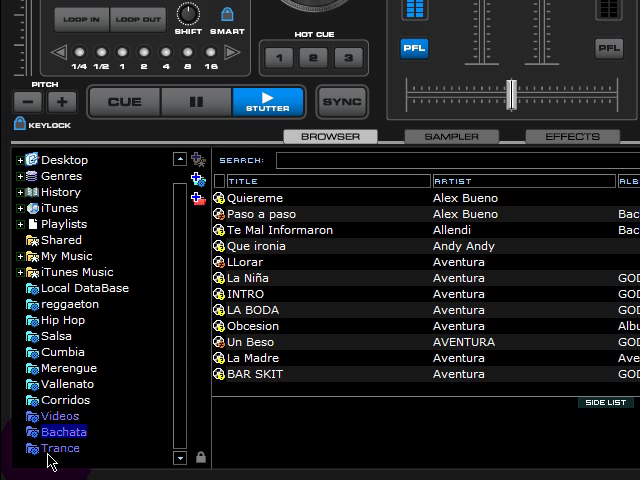
Step: Show the new Trance folder's 128 tracks and scroll to their Genre column
left_click(64, 448)
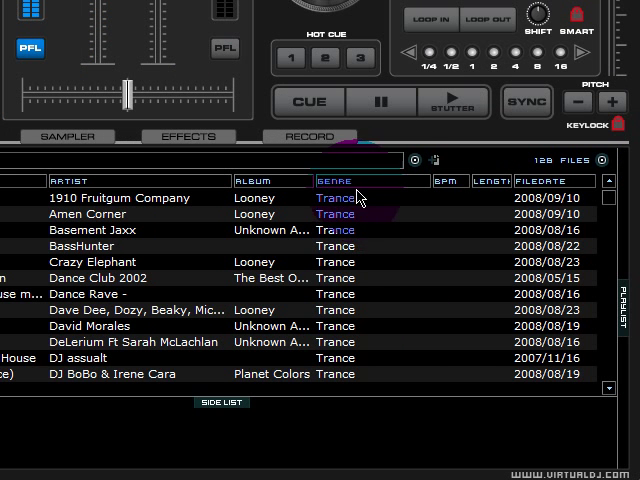
scroll("down", 3)
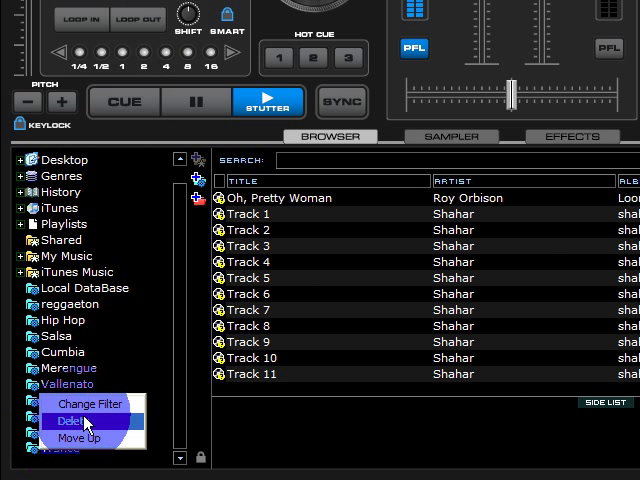
mouse_move(90, 405)
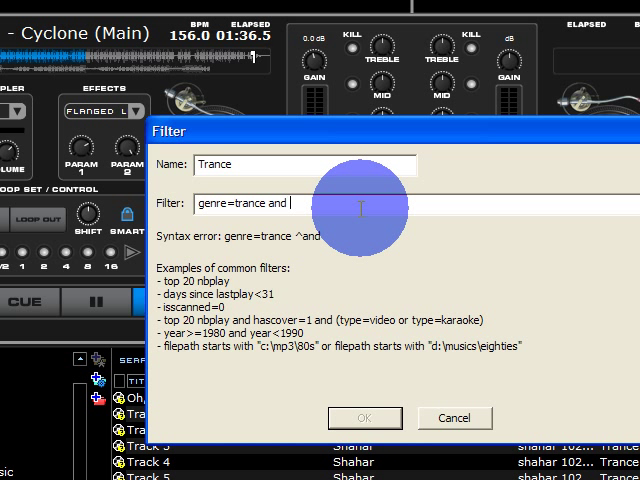
Step: Change the Trance filter to 'genre=trance and isscanned=0 or isscanned=1' and confirm
type("isscanned")
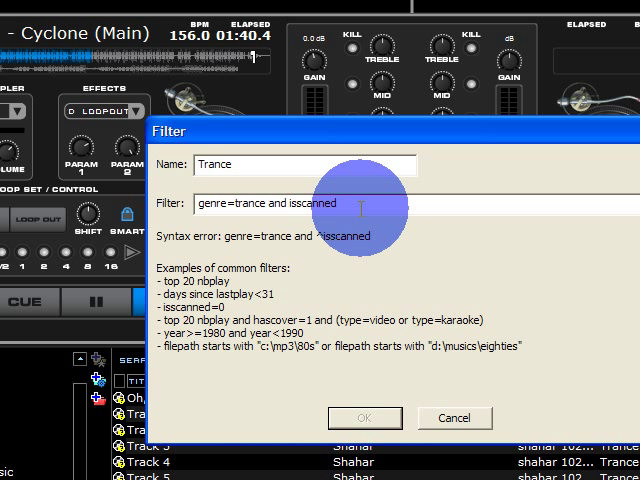
type("=")
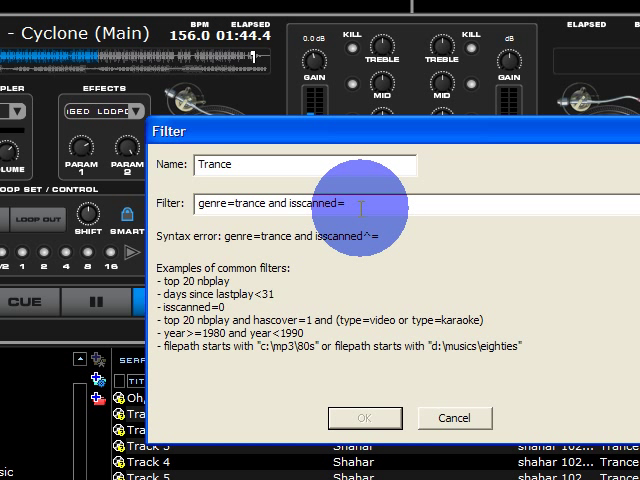
type("0")
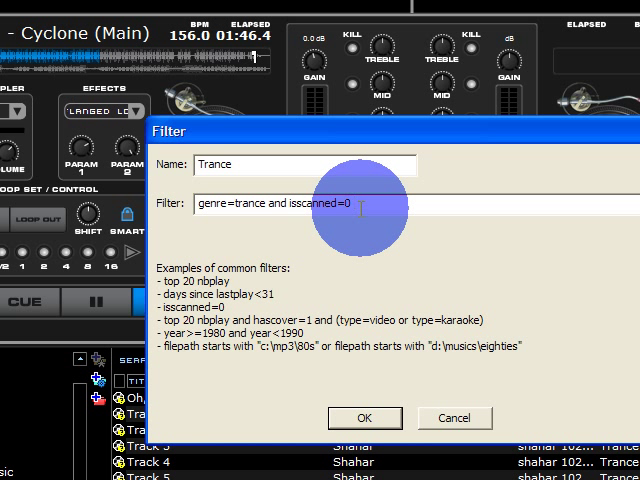
type("or is")
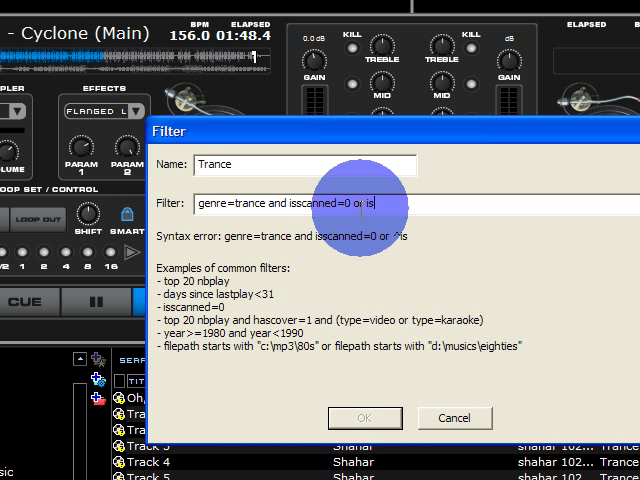
type("scanned=1")
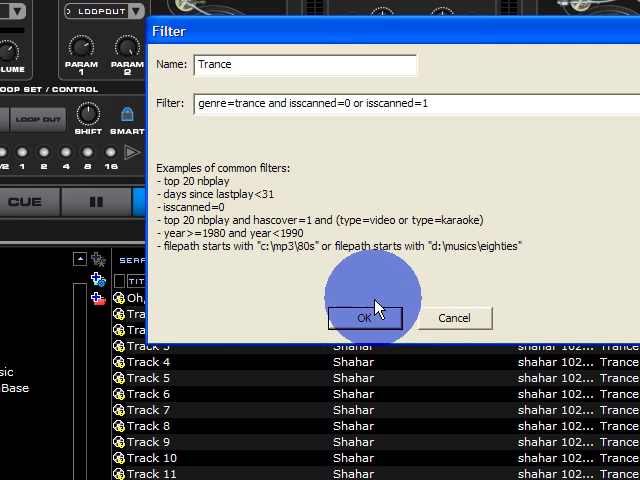
left_click(365, 317)
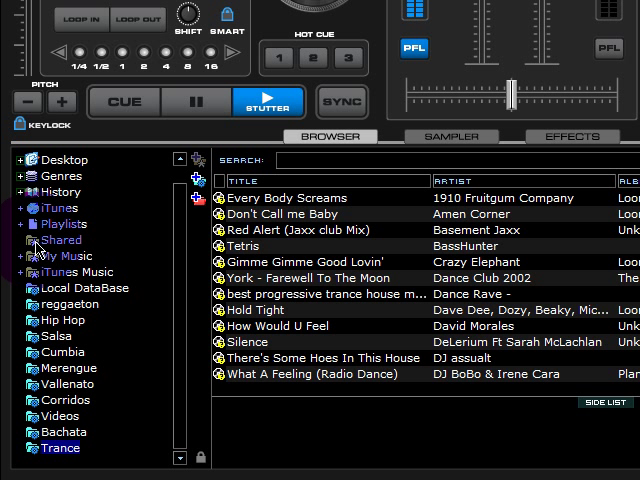
Step: Right-click a folder in the browser tree to bring up its options
right_click(62, 239)
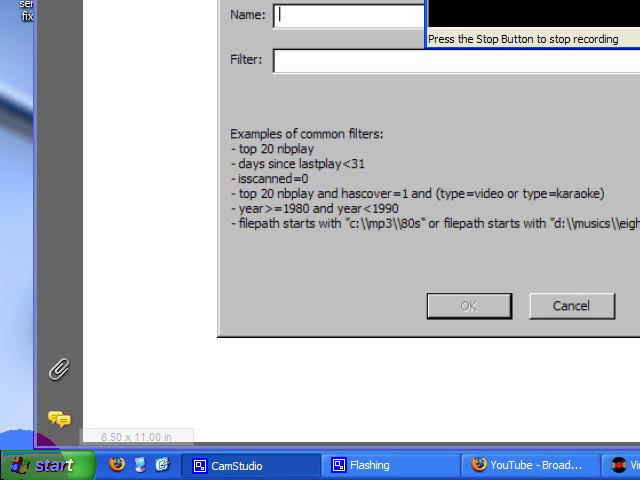
Step: Scroll the VirtualDJ guide in Adobe Reader to the page 28 Filter Folder Examples table
left_click(30, 465)
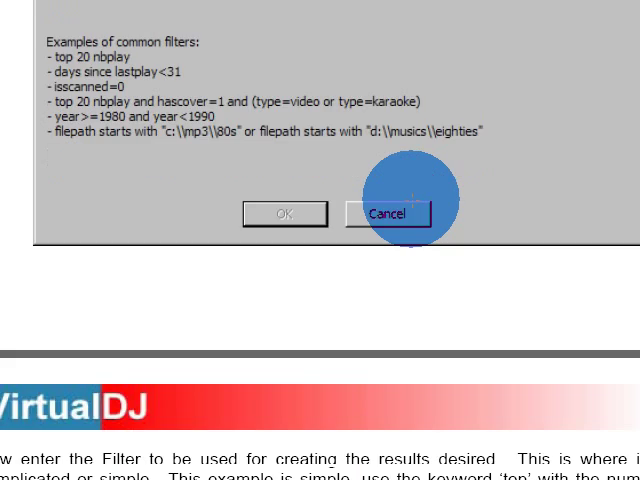
scroll("down", 3)
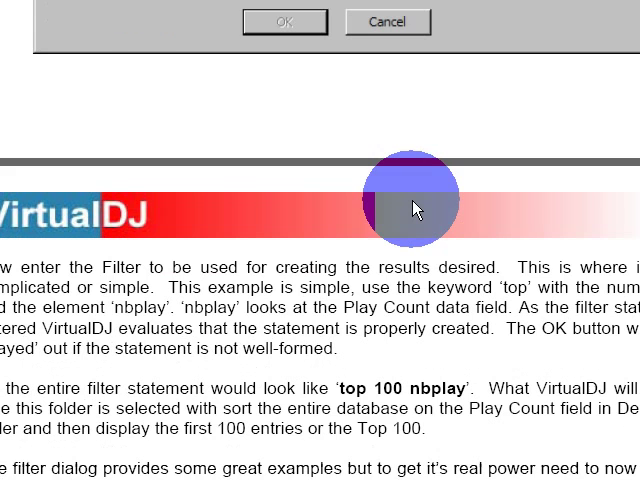
scroll("down", 3)
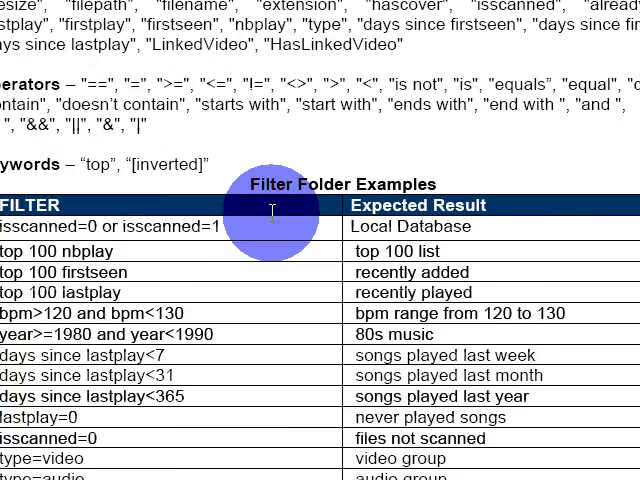
scroll("down", 3)
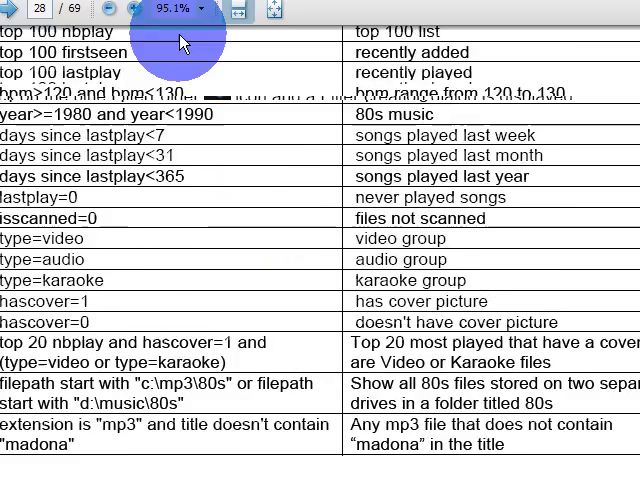